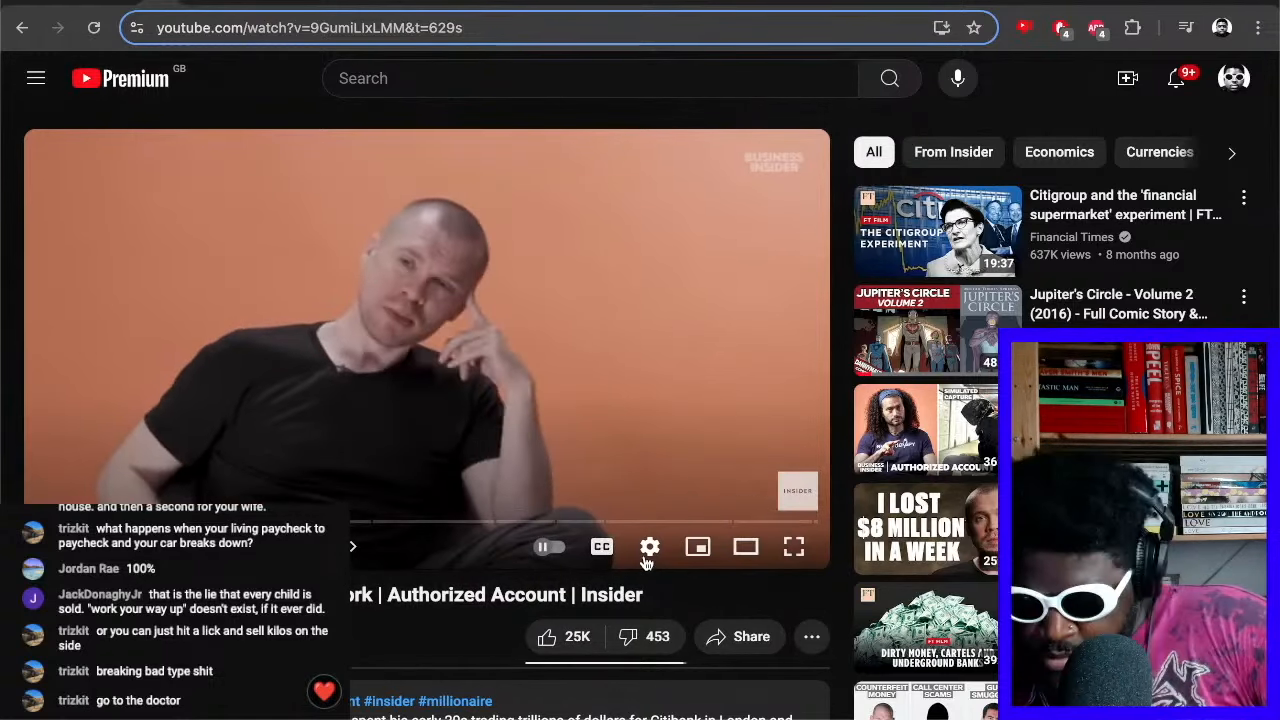
left_click(650, 548)
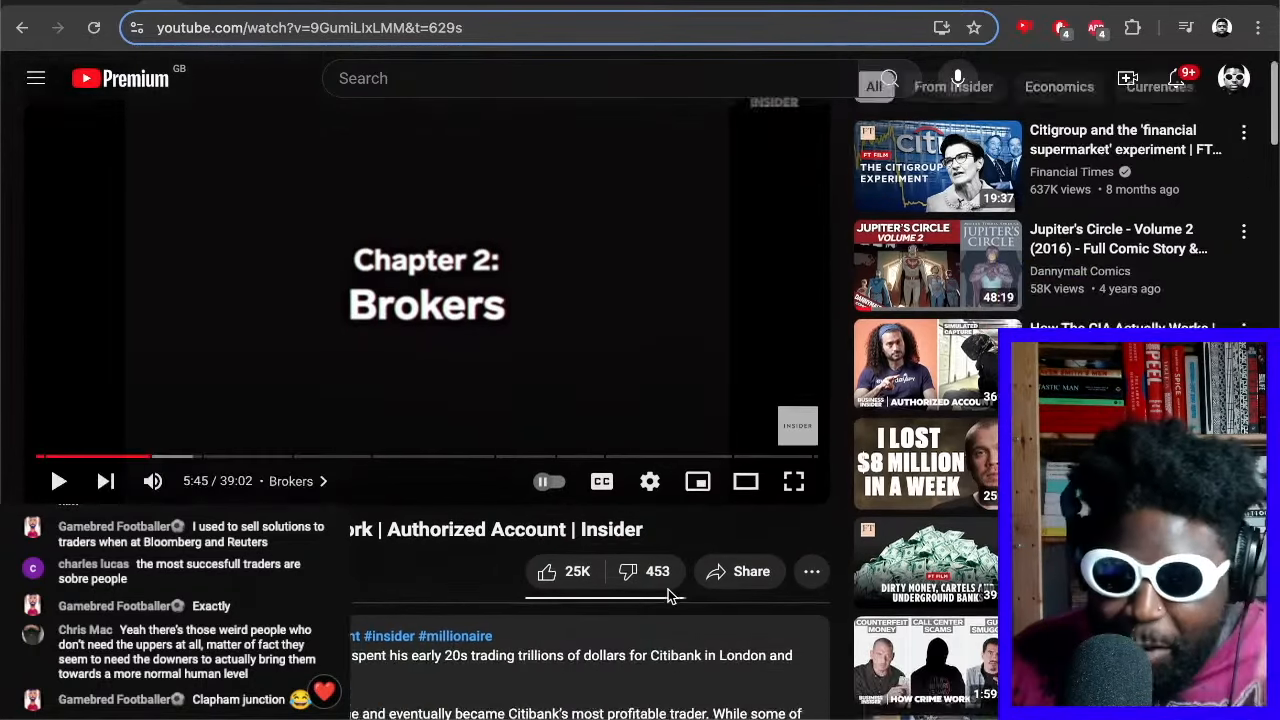
scroll("down", 3)
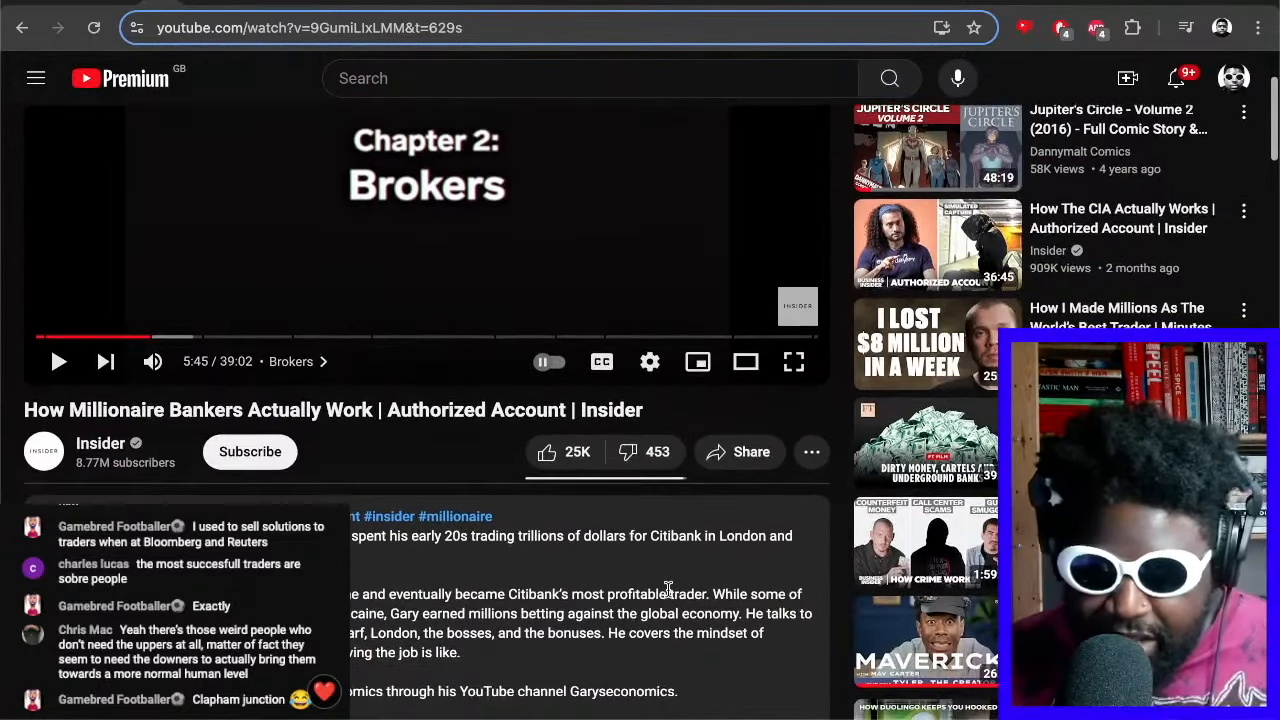
scroll("down", 3)
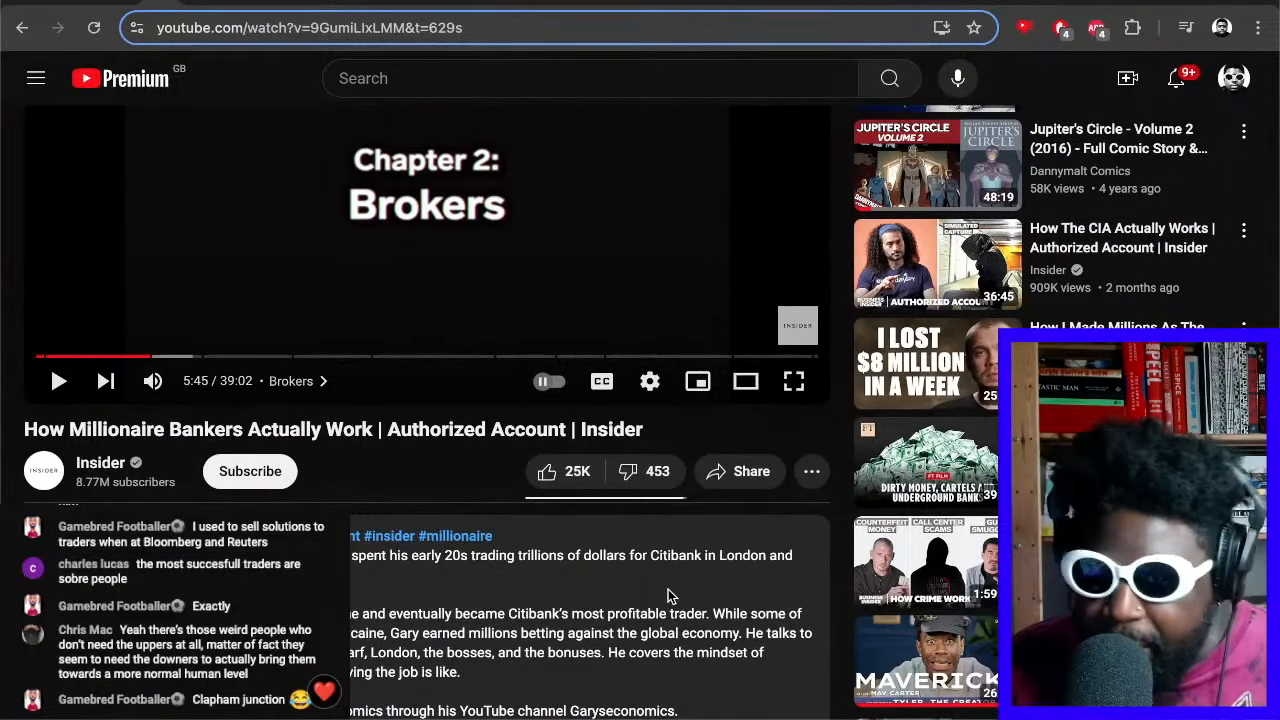
scroll("up", 3)
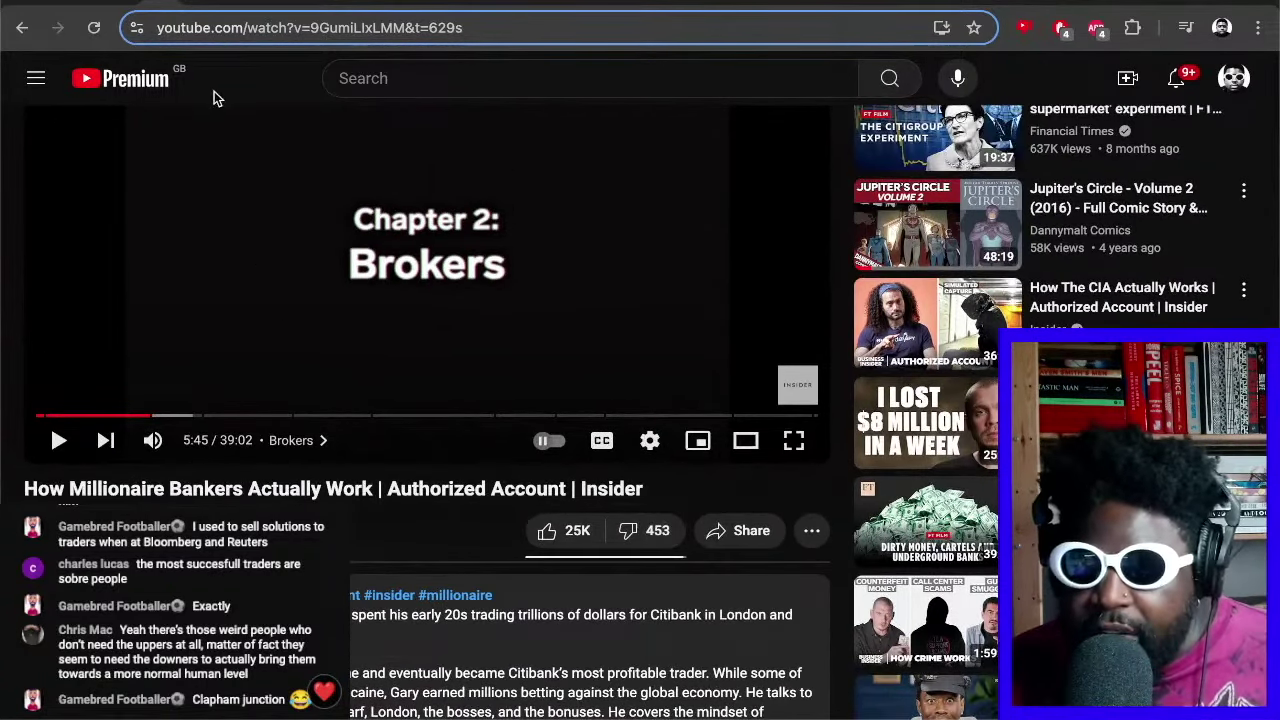